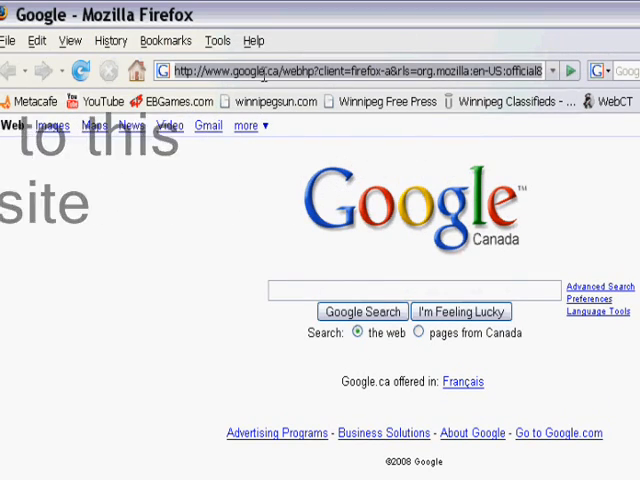
- Download 3GP_Converter034.zip from videohelp.com/tools/3GP_Converter via the mirror link and save it to disk
text(http://www.videohelp.com/tools/3GP_Converter)
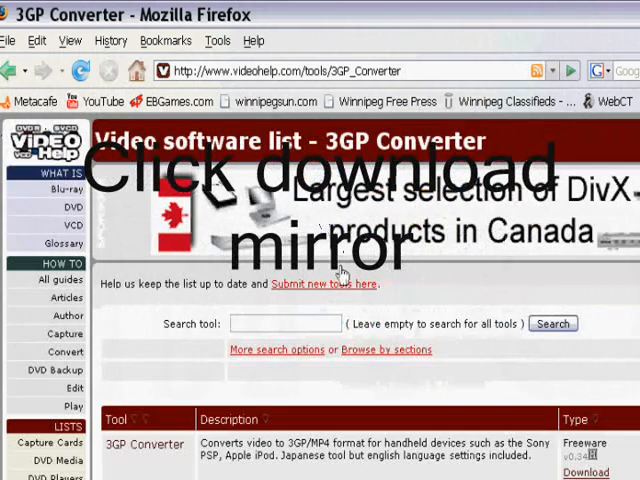
scroll(down, 3)
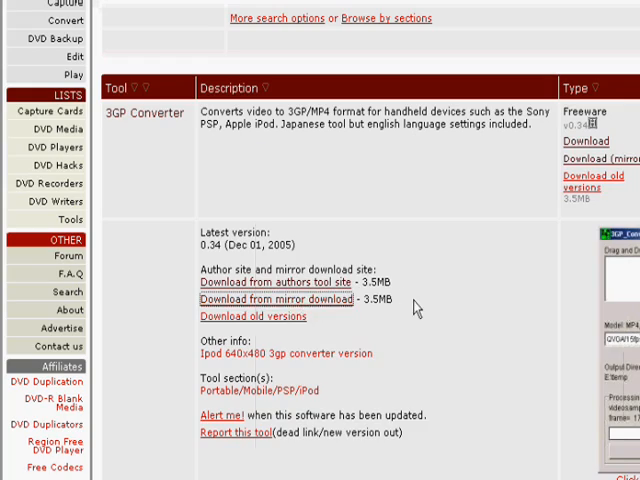
click(284, 300)
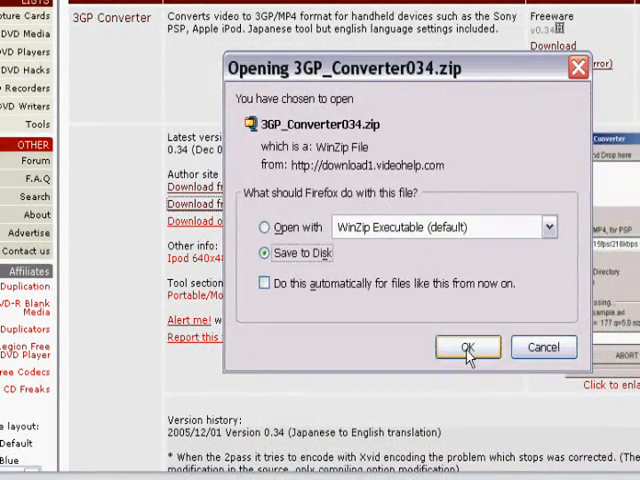
click(466, 348)
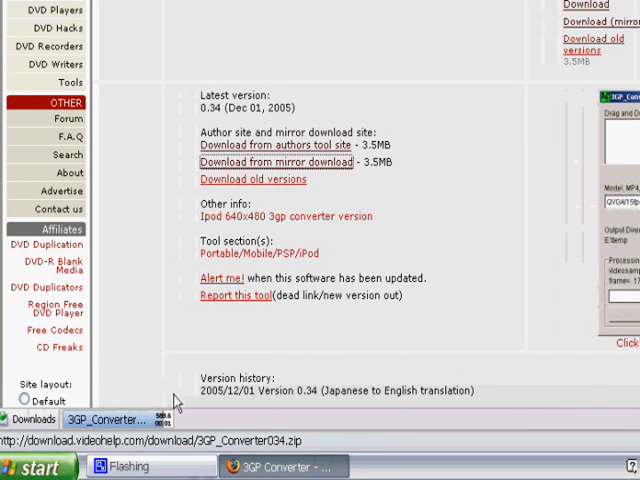
- Open 3GP_Converter034.zip from the desktop in WinZip, accepting the evaluation terms
right_click(108, 420)
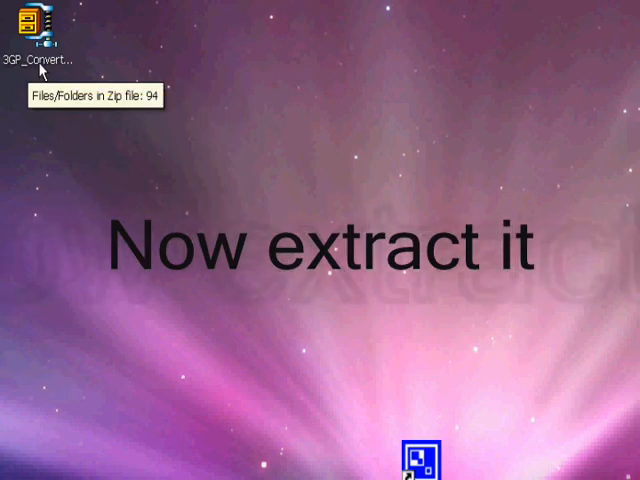
double_click(44, 30)
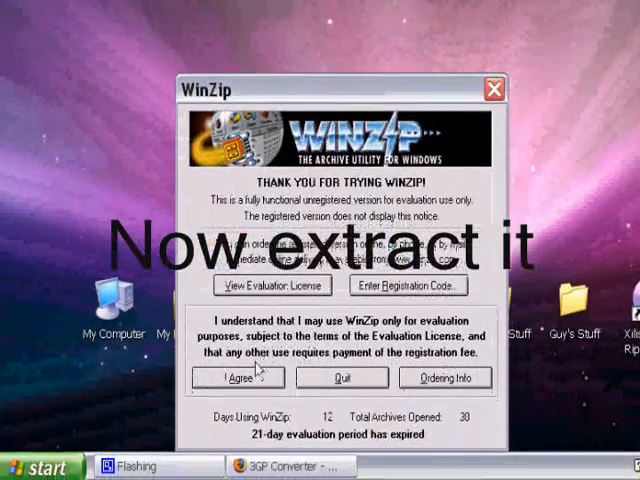
click(236, 376)
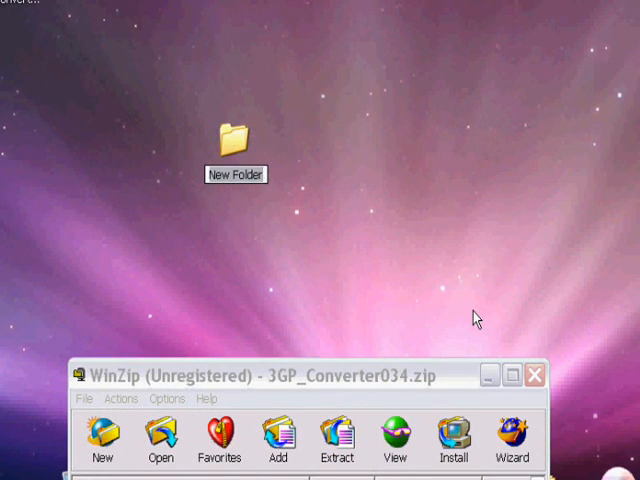
- Extract the archive into a new desktop folder named 3gp and close WinZip
text(3gp)
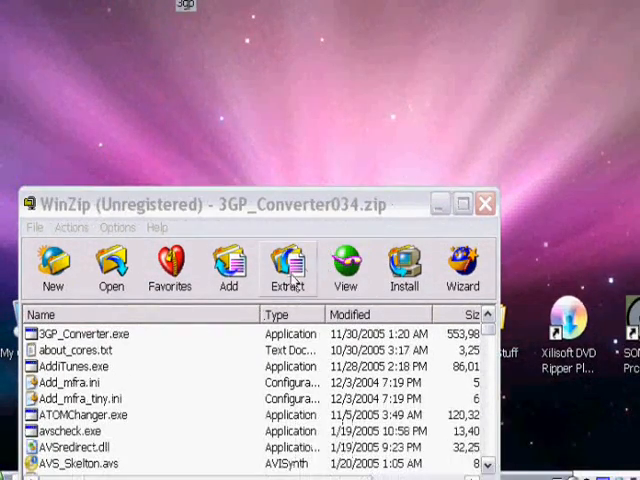
click(288, 264)
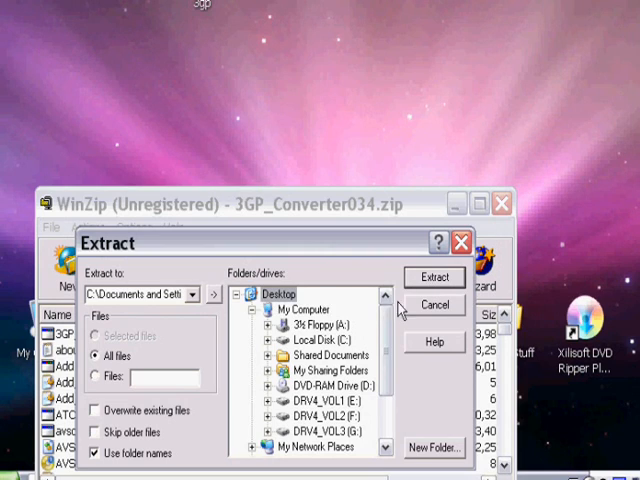
scroll(down, 3)
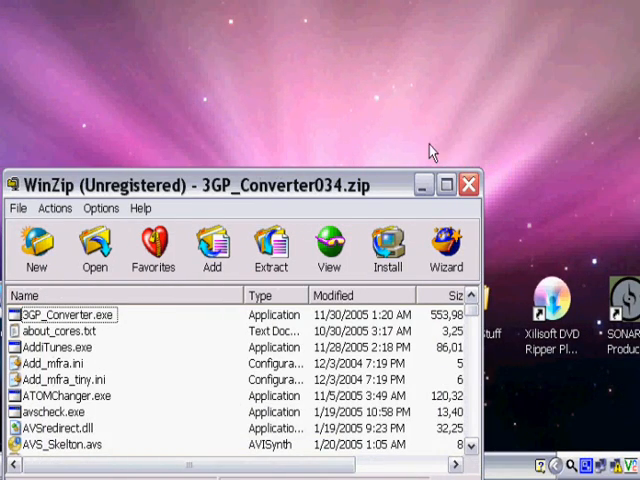
click(468, 184)
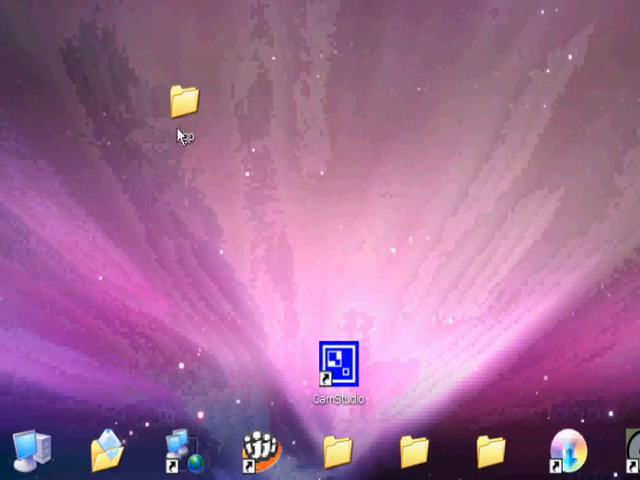
- Run Setup from the extracted 3gp\3GP_Converter034 folder and choose the 'MP4, for iPod' model
double_click(184, 96)
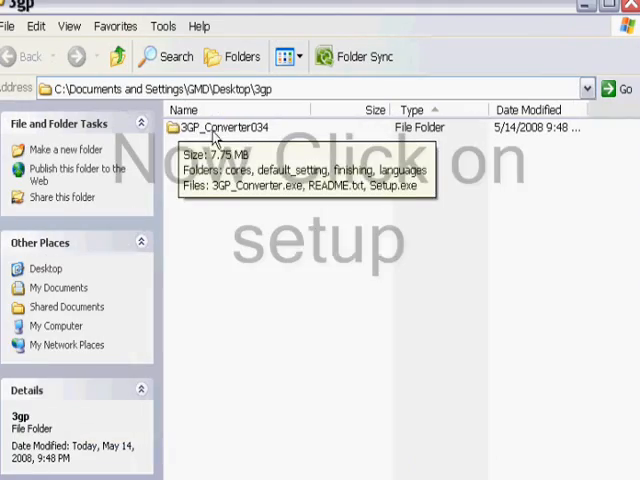
double_click(212, 128)
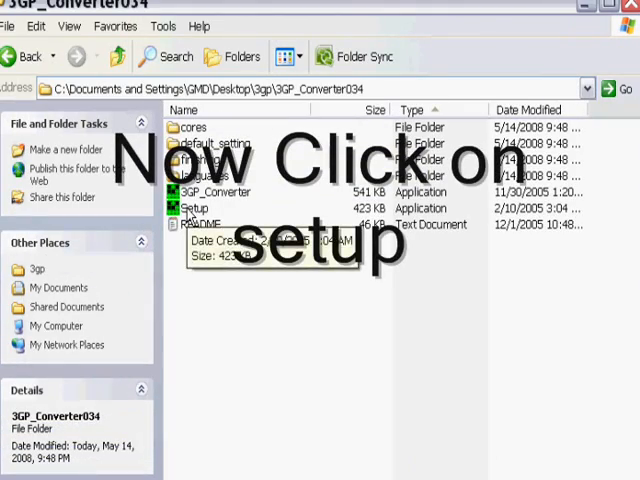
click(194, 208)
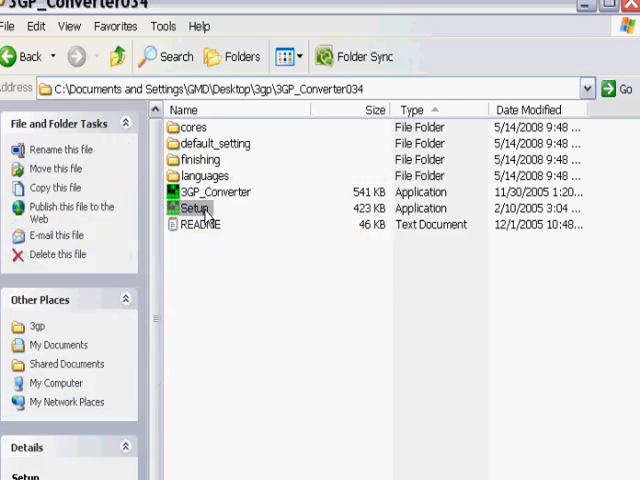
double_click(196, 208)
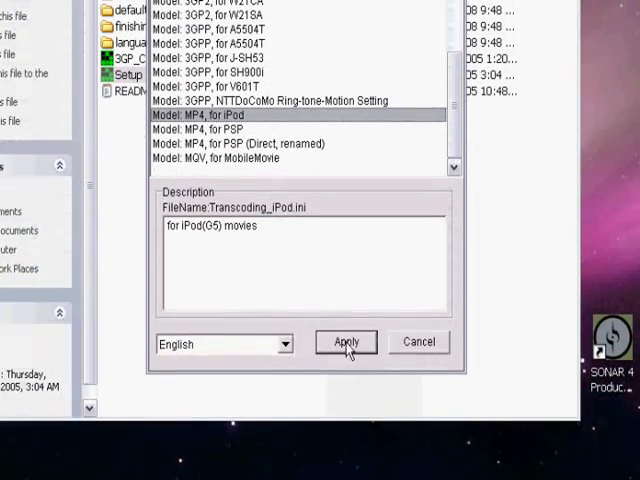
- Apply the 'MP4, for iPod' model and launch 3GP_Converter so its main window shows that model
click(346, 342)
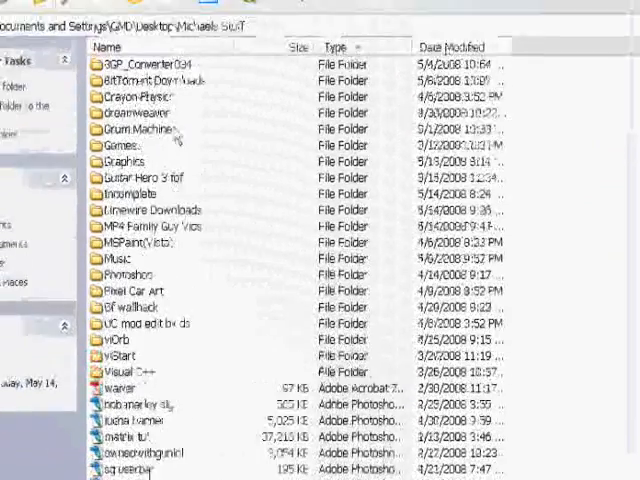
double_click(138, 64)
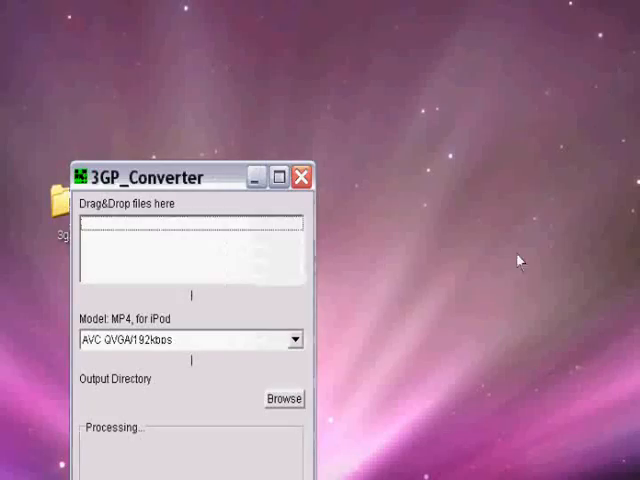